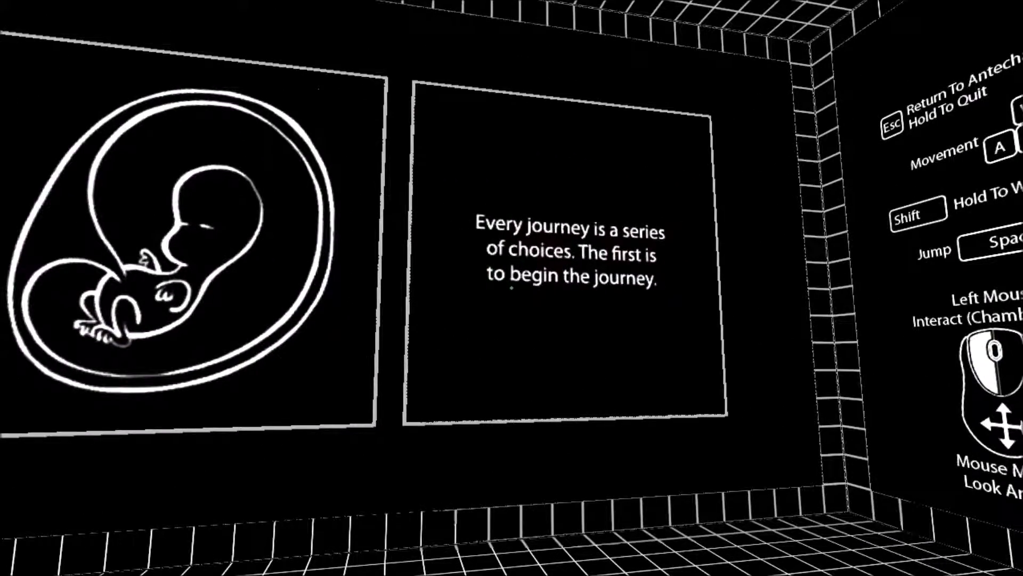
mouse_move(512, 287)
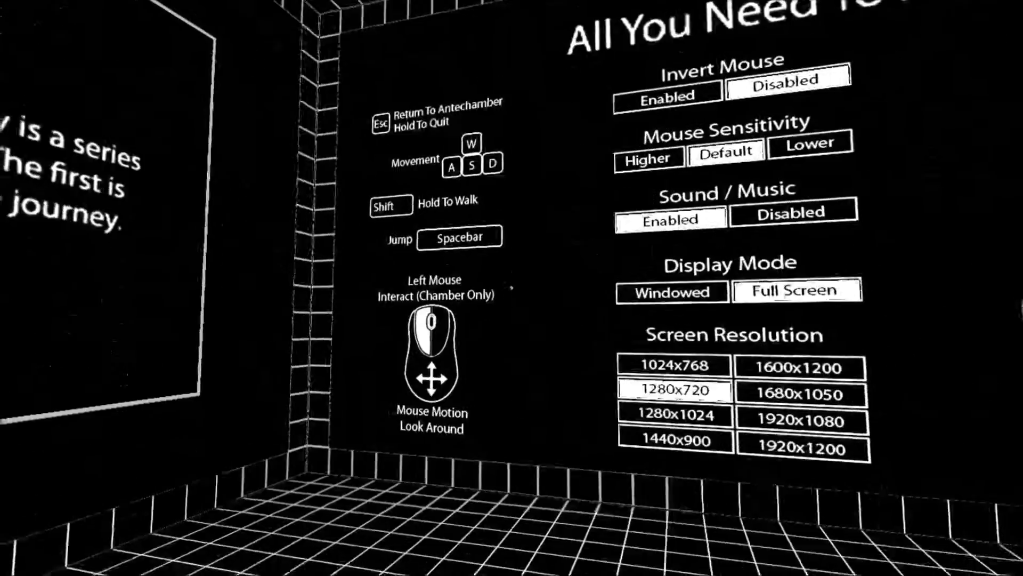
mouse_move(512, 288)
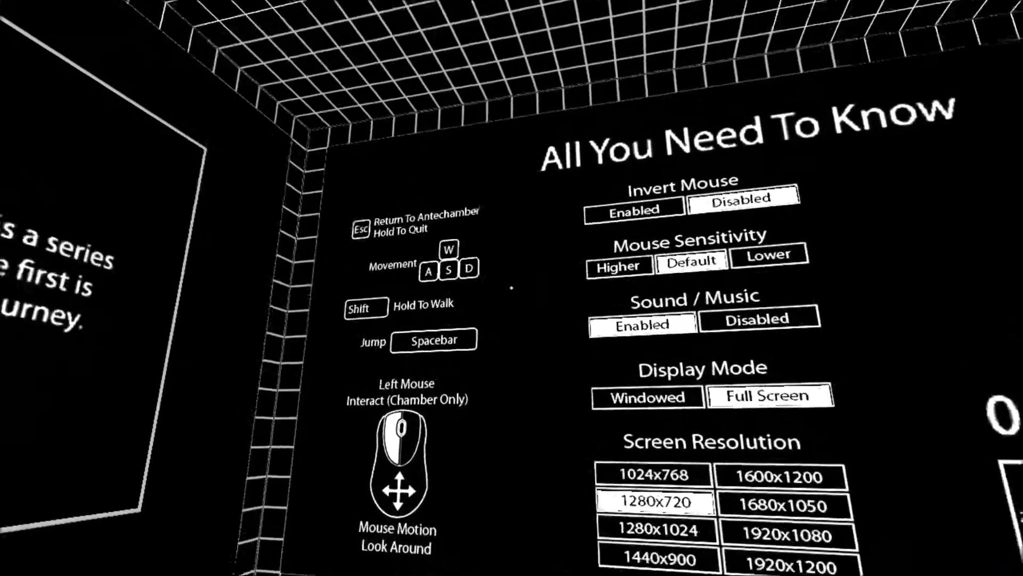
mouse_move(512, 287)
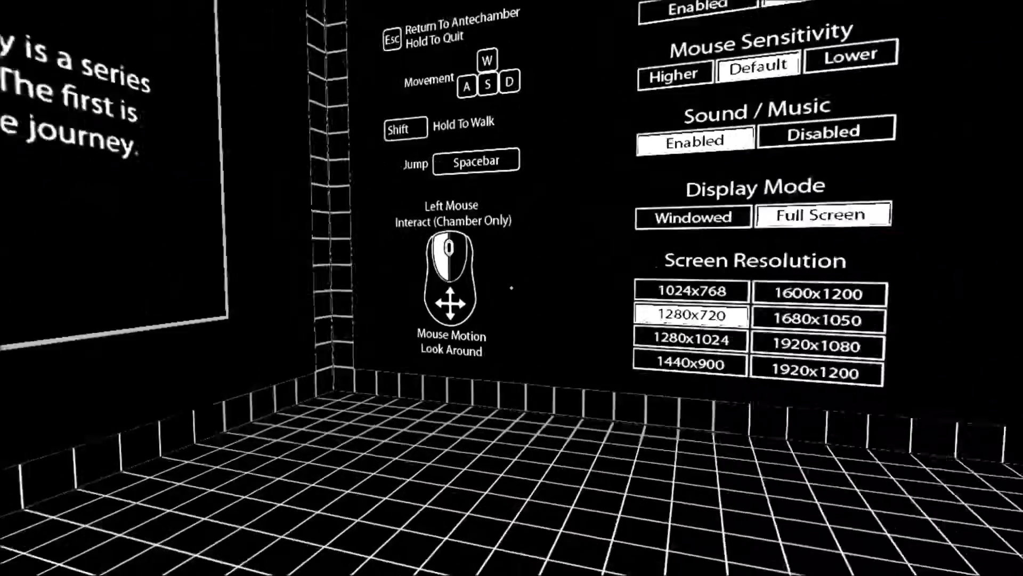
mouse_move(511, 288)
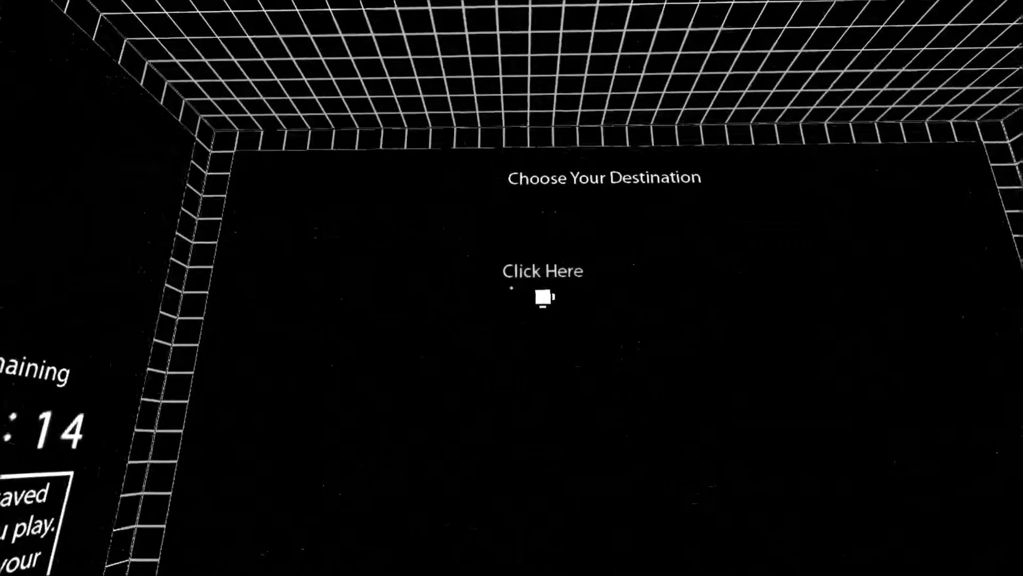
left_click(542, 270)
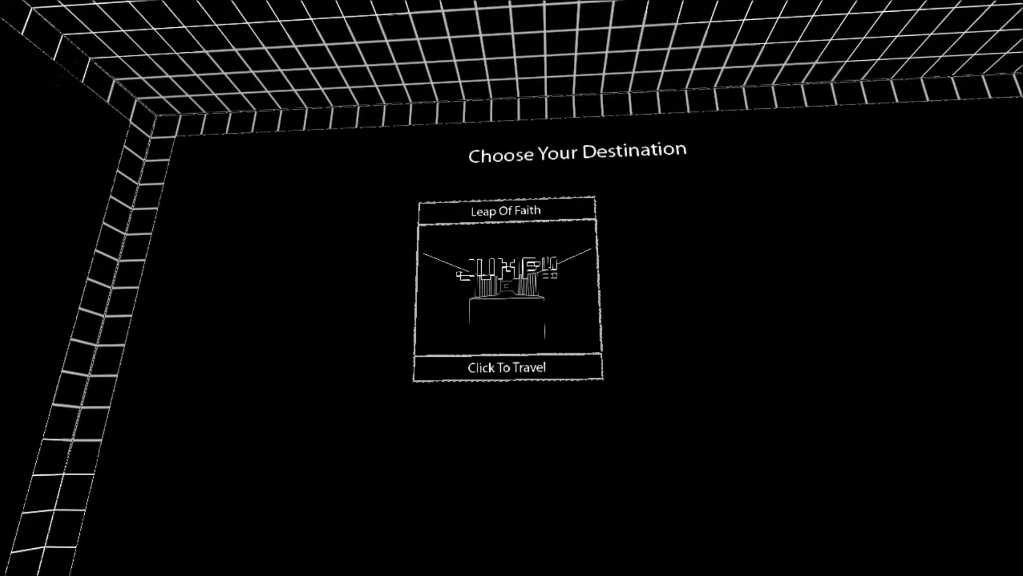
left_click(507, 367)
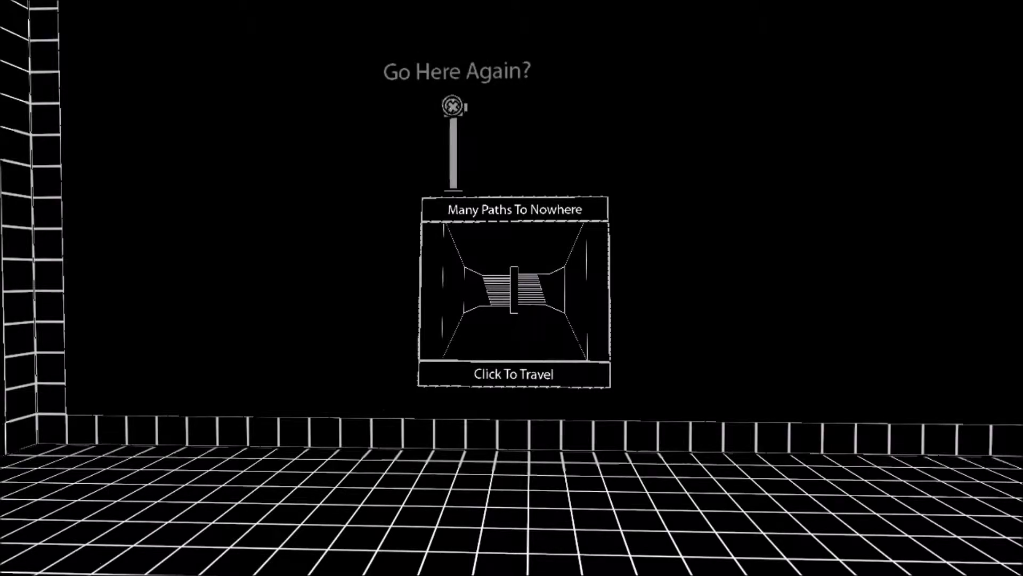
left_click(514, 374)
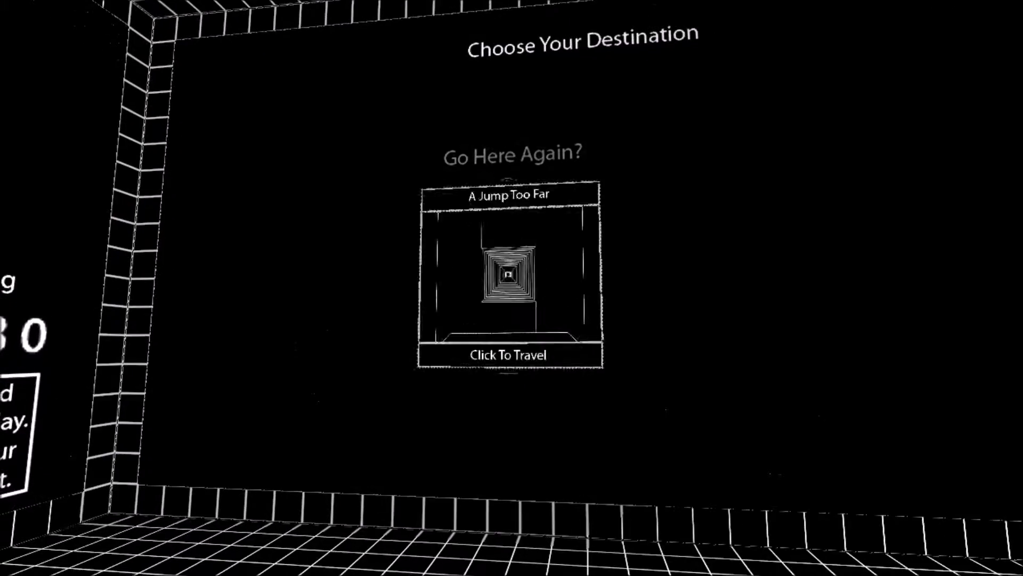
left_click(509, 355)
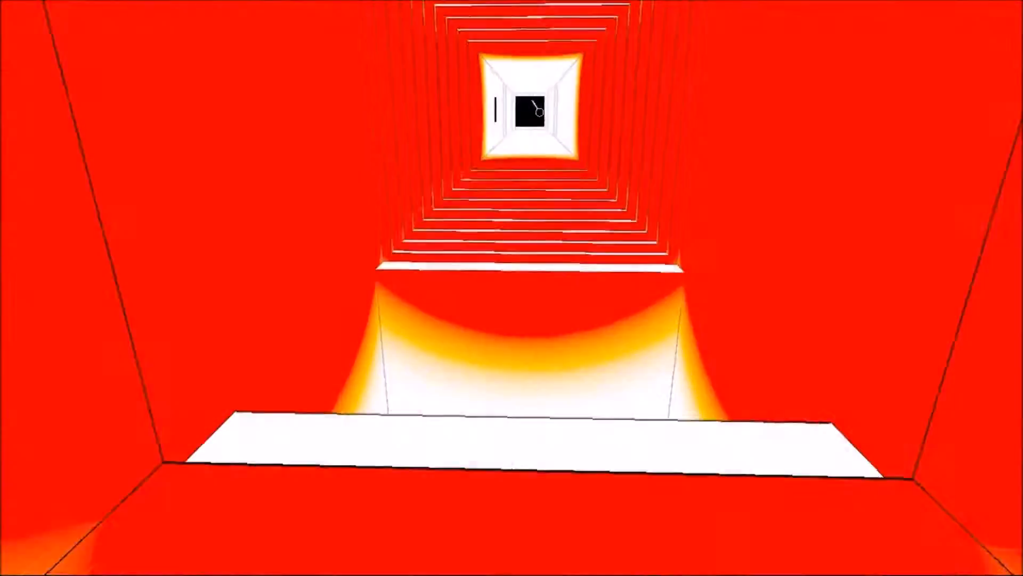